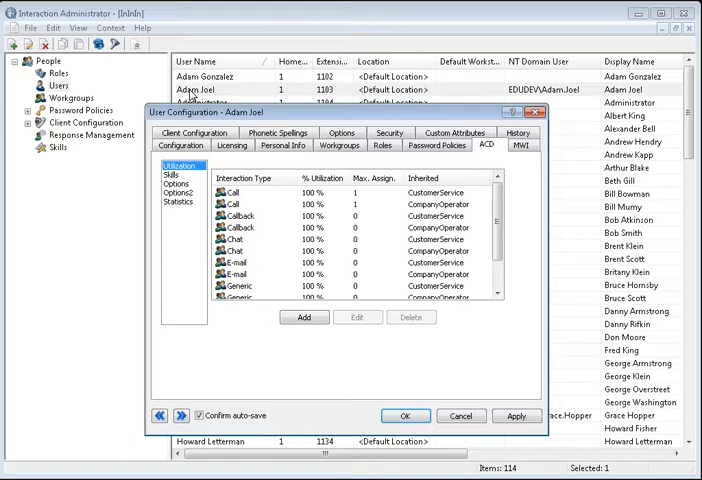
{"action": "mouse_move", "coordinate": [184, 148]}
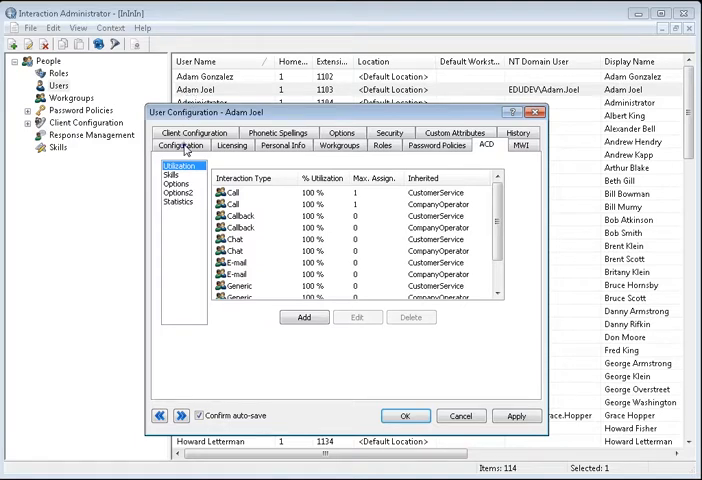
{"action": "left_click", "coordinate": [180, 144]}
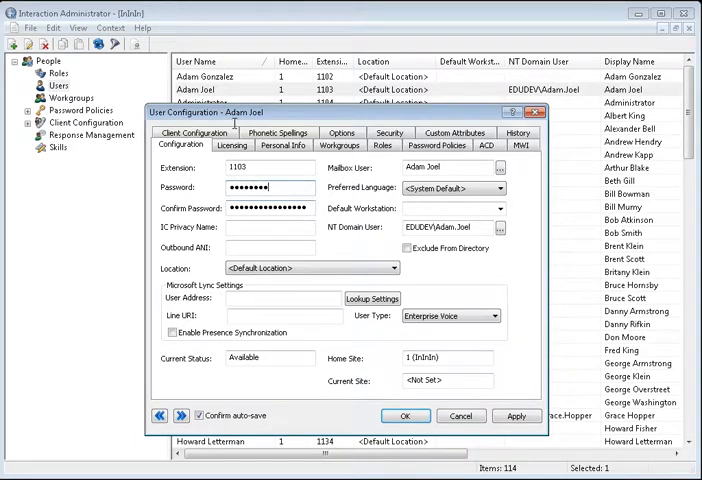
{"action": "left_click", "coordinate": [270, 208]}
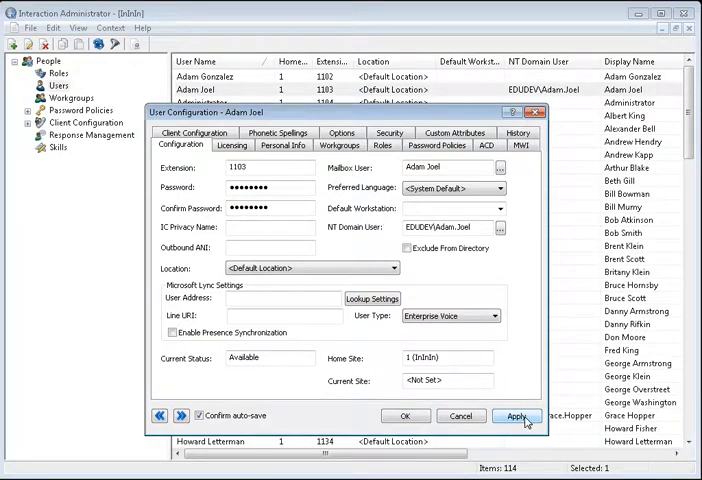
{"action": "left_click", "coordinate": [516, 416]}
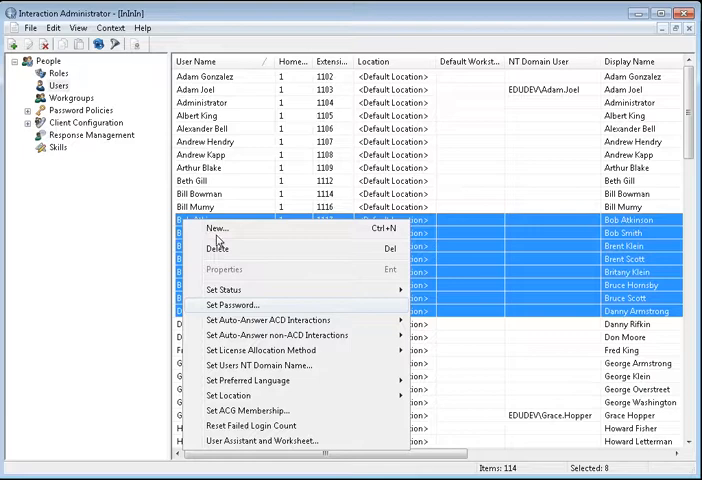
- Choose Set Password... for the eight multi-selected users
{"action": "left_click", "coordinate": [232, 304]}
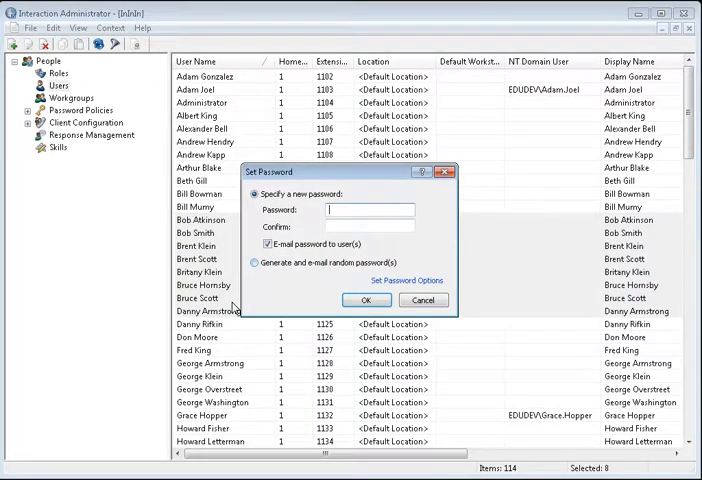
- Select 'Generate and e-mail random password(s)' for the eight selected users
{"action": "left_click", "coordinate": [256, 268]}
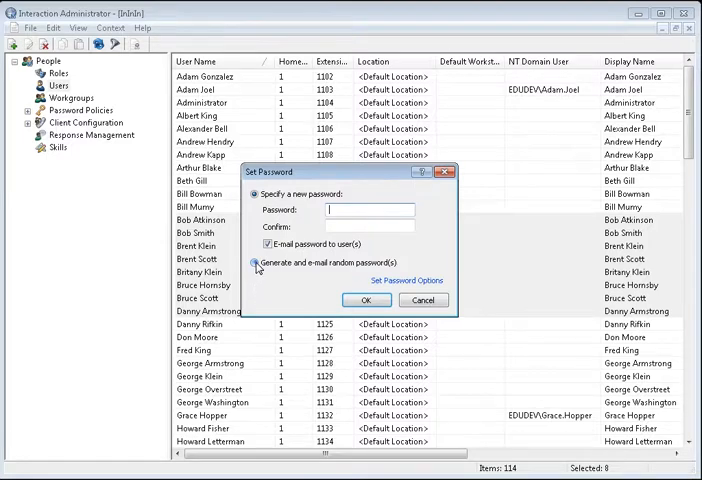
{"action": "left_click", "coordinate": [256, 264]}
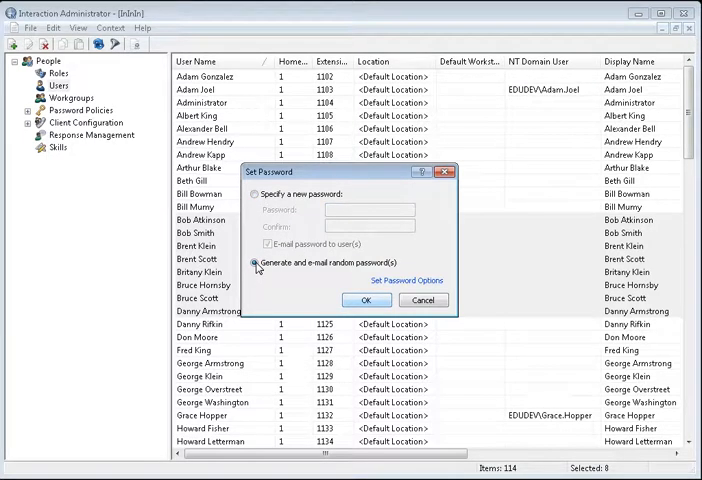